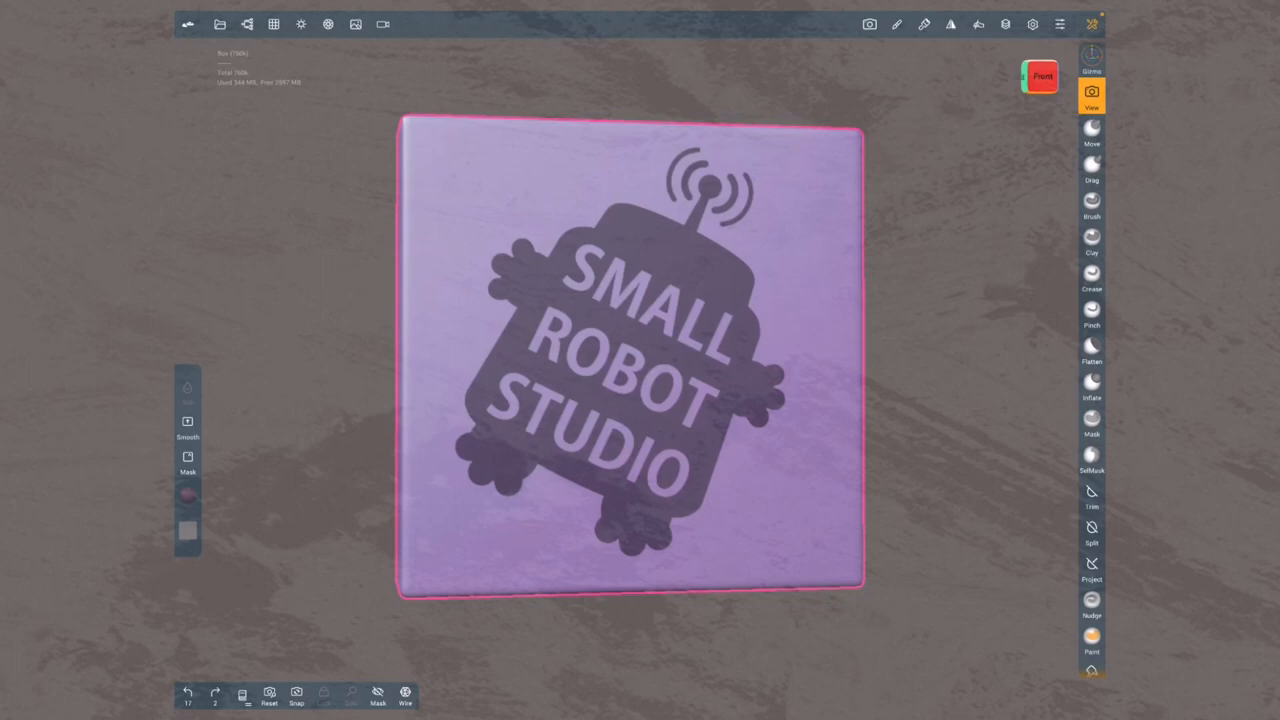
Pick the Mask tool and paint one curved mask stroke near the plane's upper left
left_click(1092, 204)
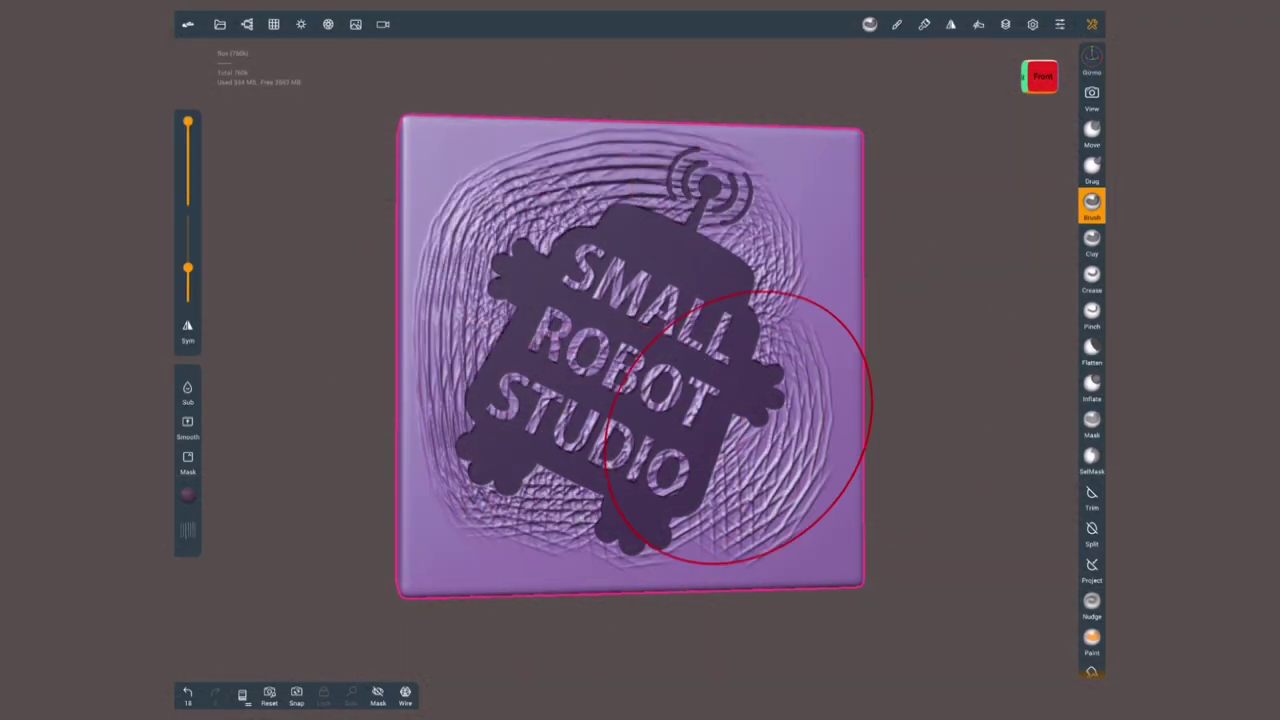
left_click(1092, 638)
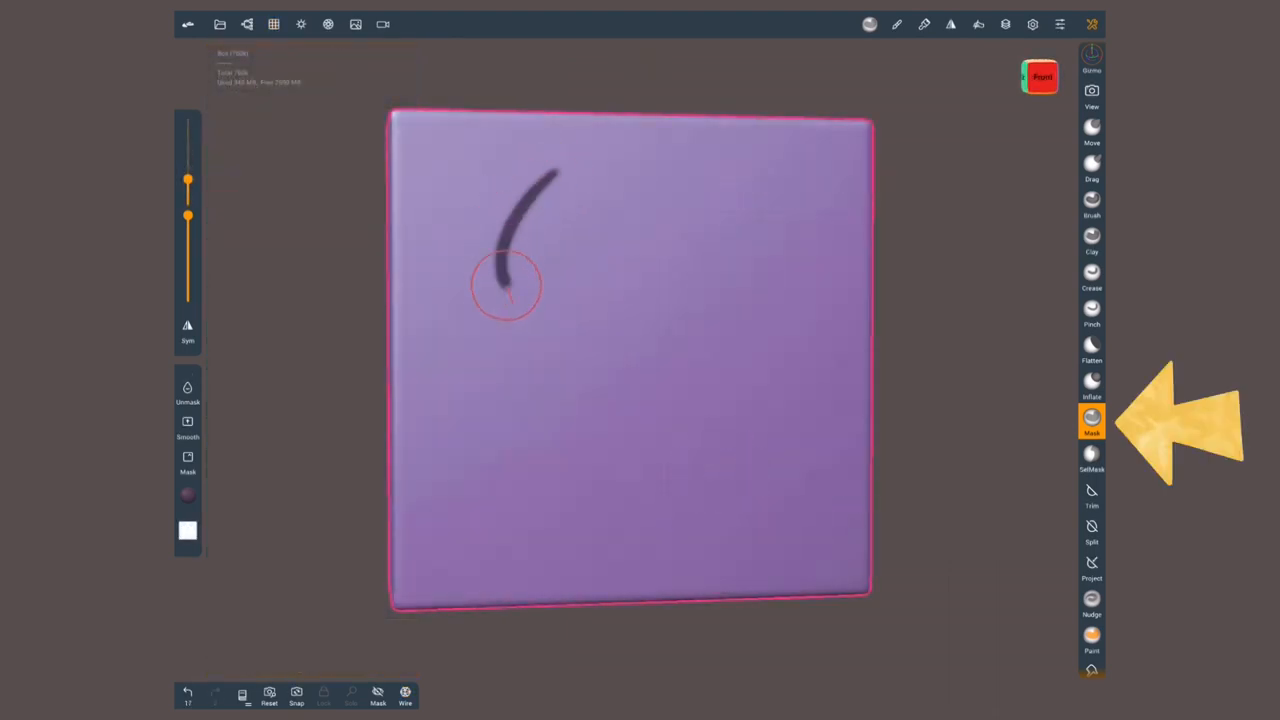
Draw a looping mask stroke, then replace it with a thick vertical stroke on the left side
left_click_drag(504, 284, 592, 376)
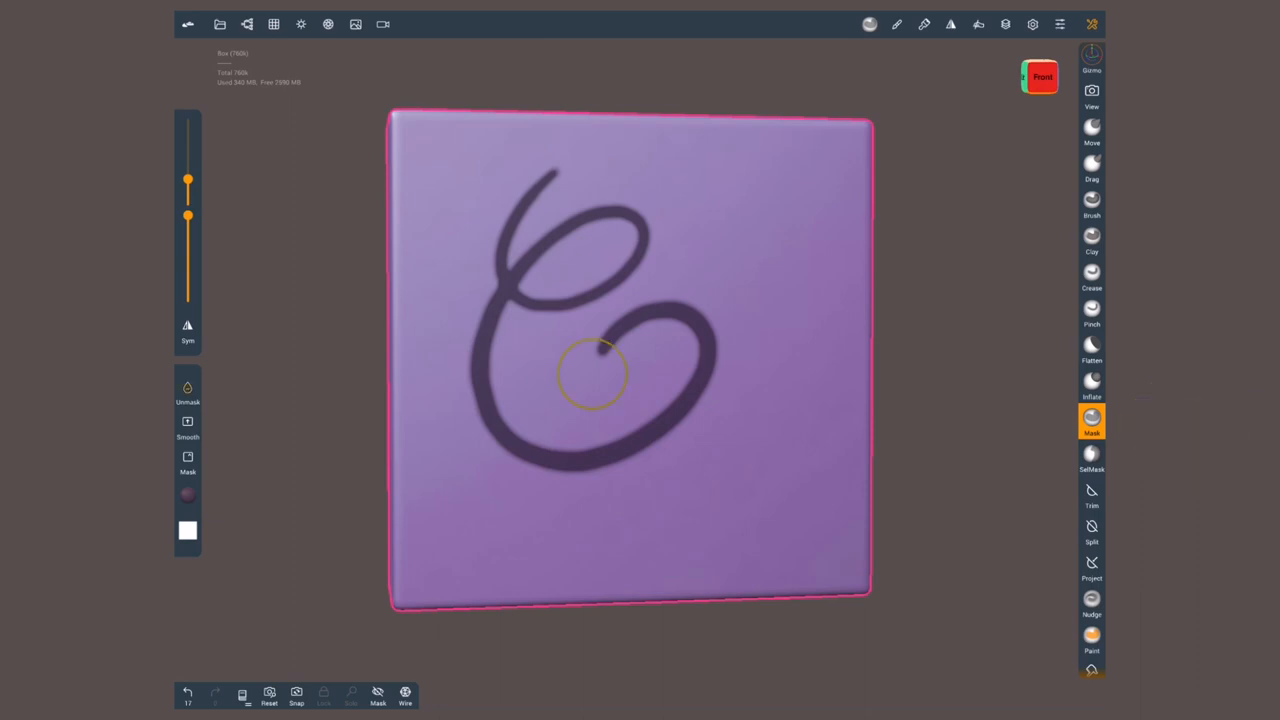
left_click(188, 390)
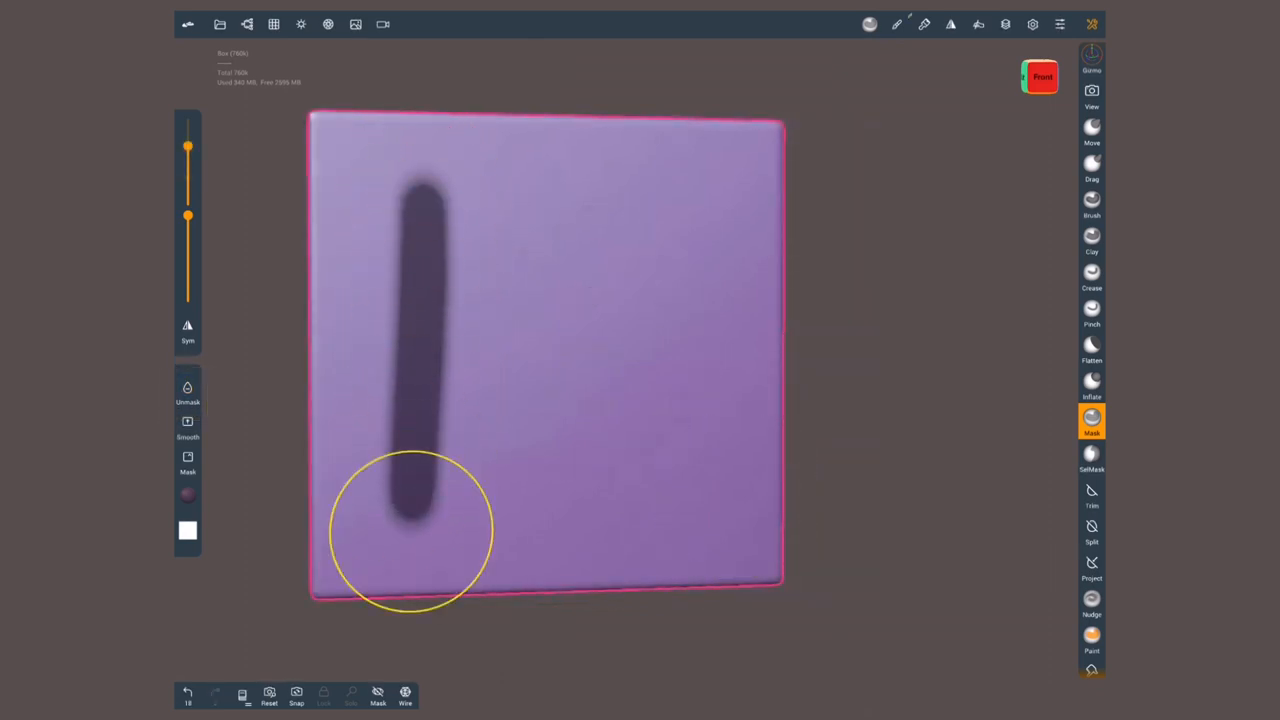
In the Stroke (Mask) settings, expand the Falloff presets and choose a different curve
left_click(896, 24)
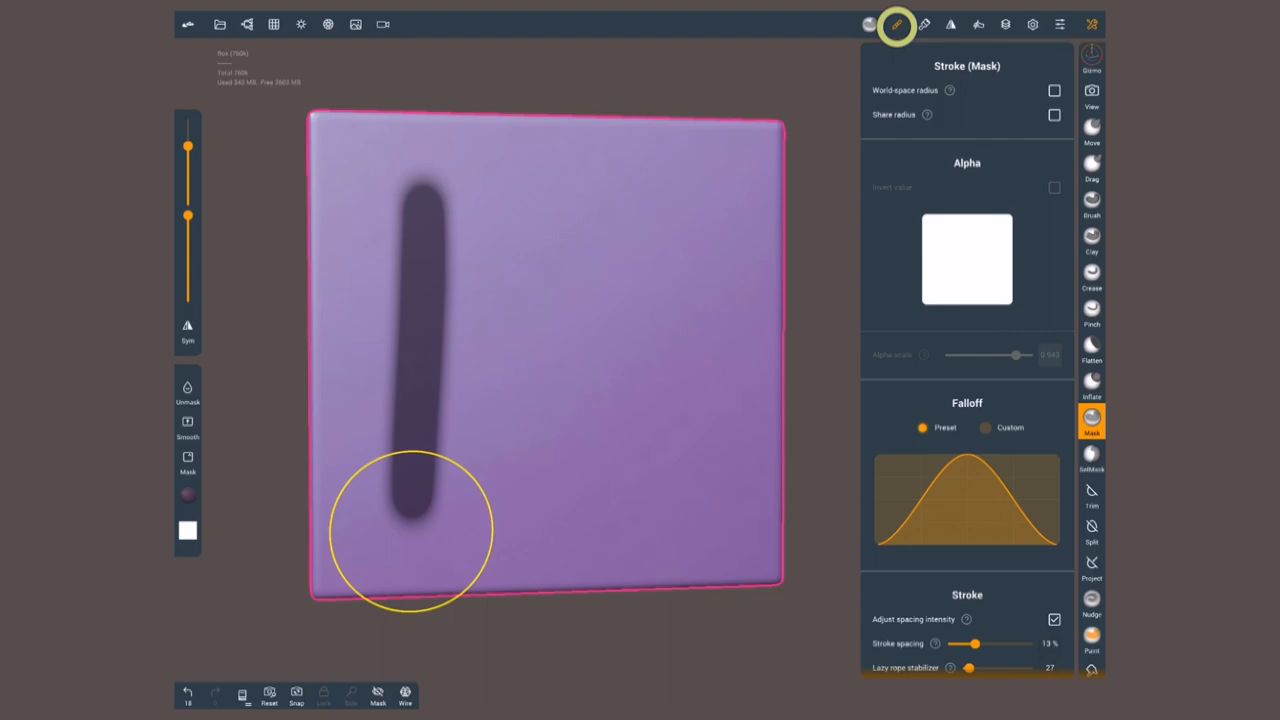
left_click(966, 500)
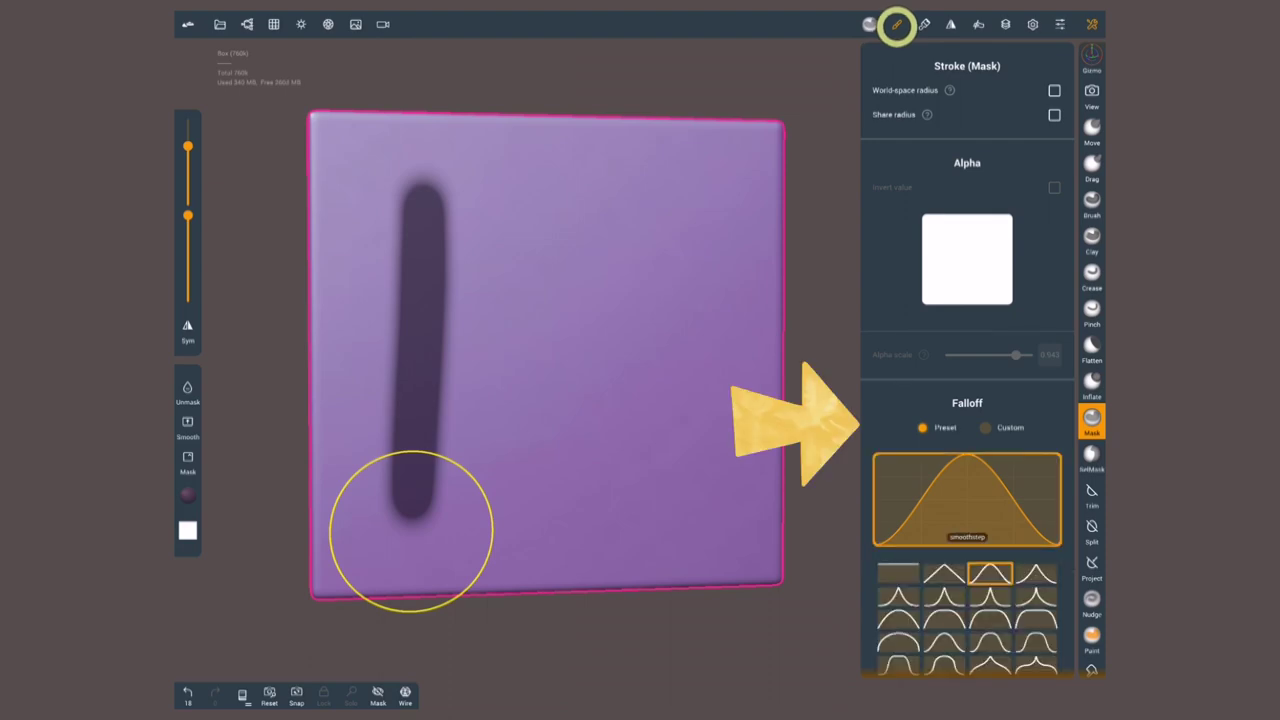
left_click(896, 572)
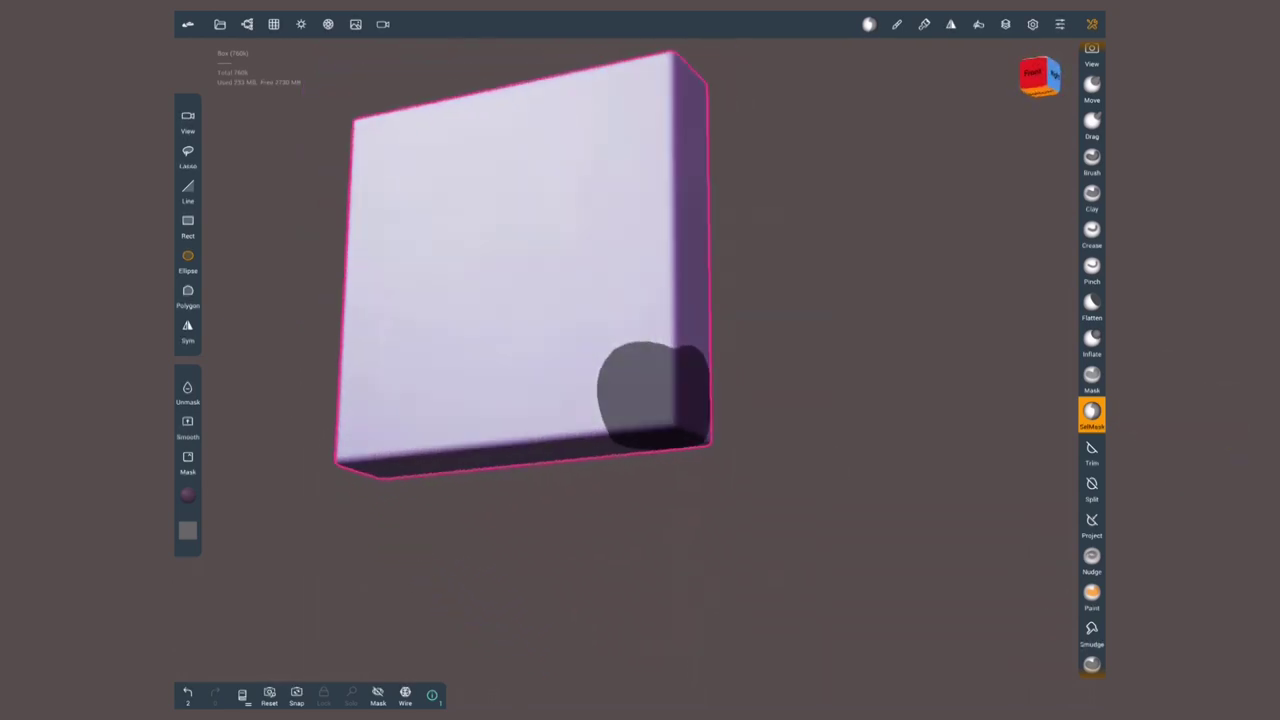
Set Projection to Orthographic in View settings and reset to the front view
left_click(382, 24)
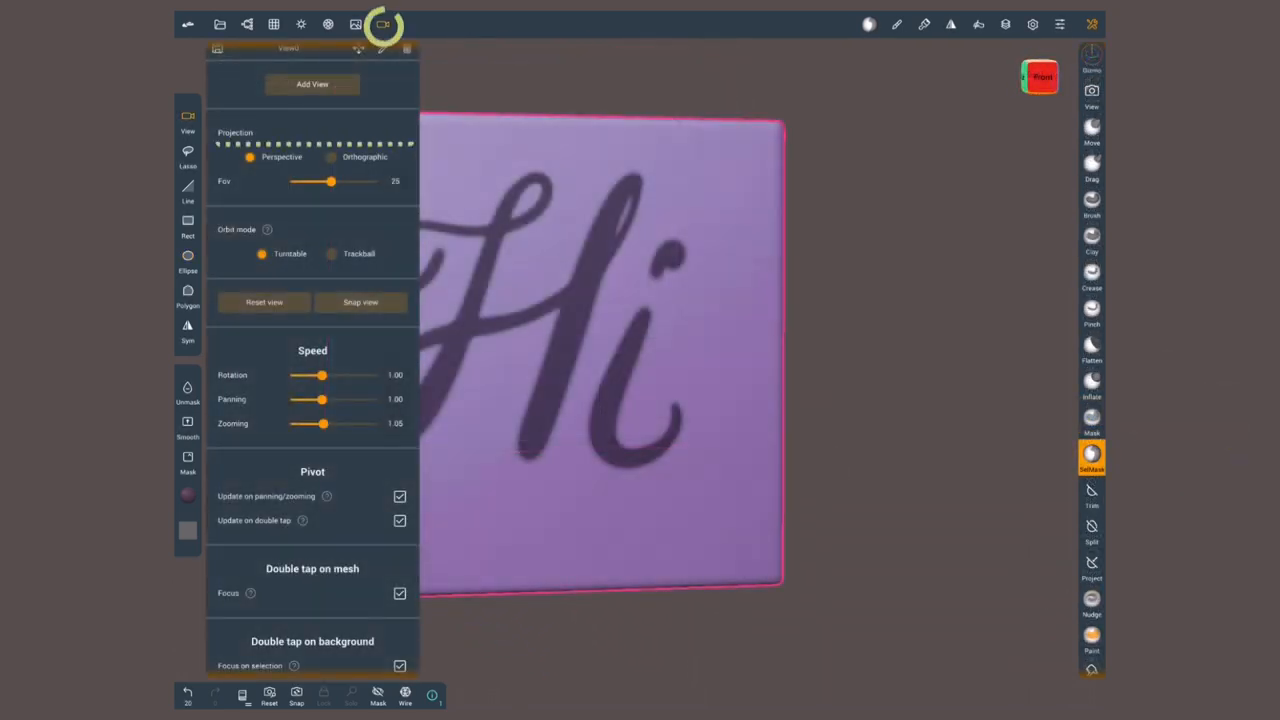
left_click(332, 156)
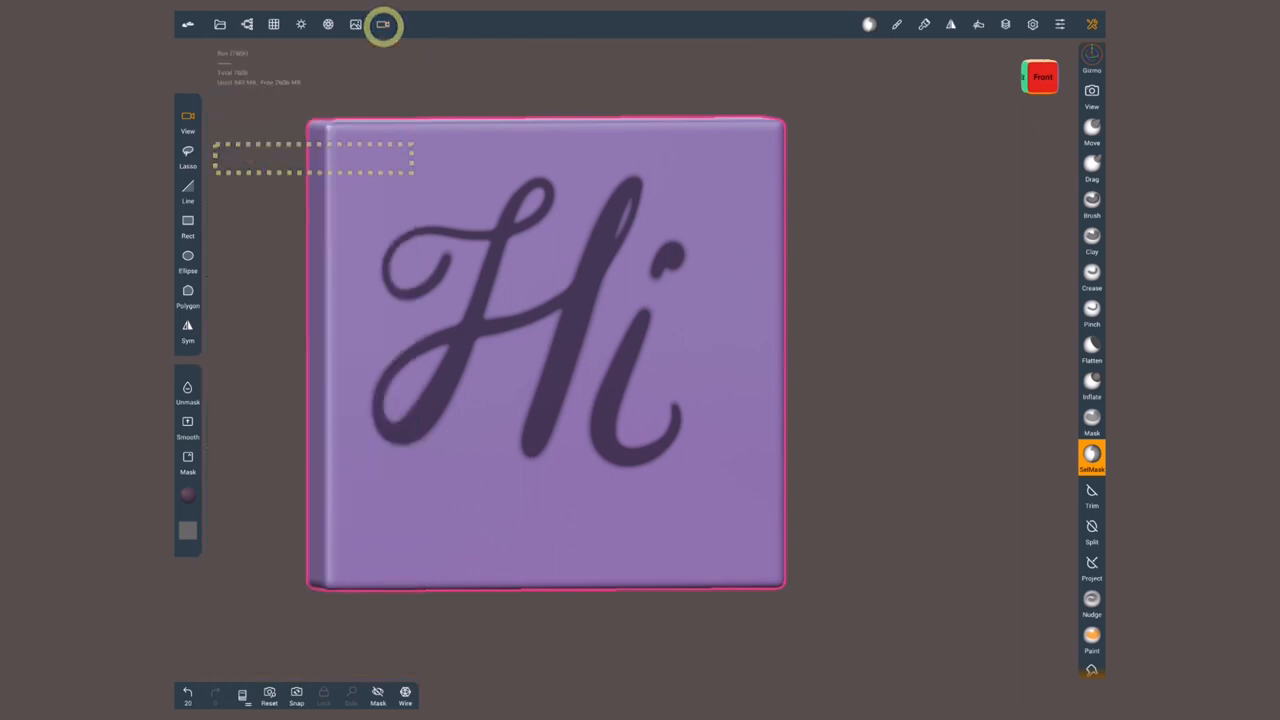
left_click(382, 24)
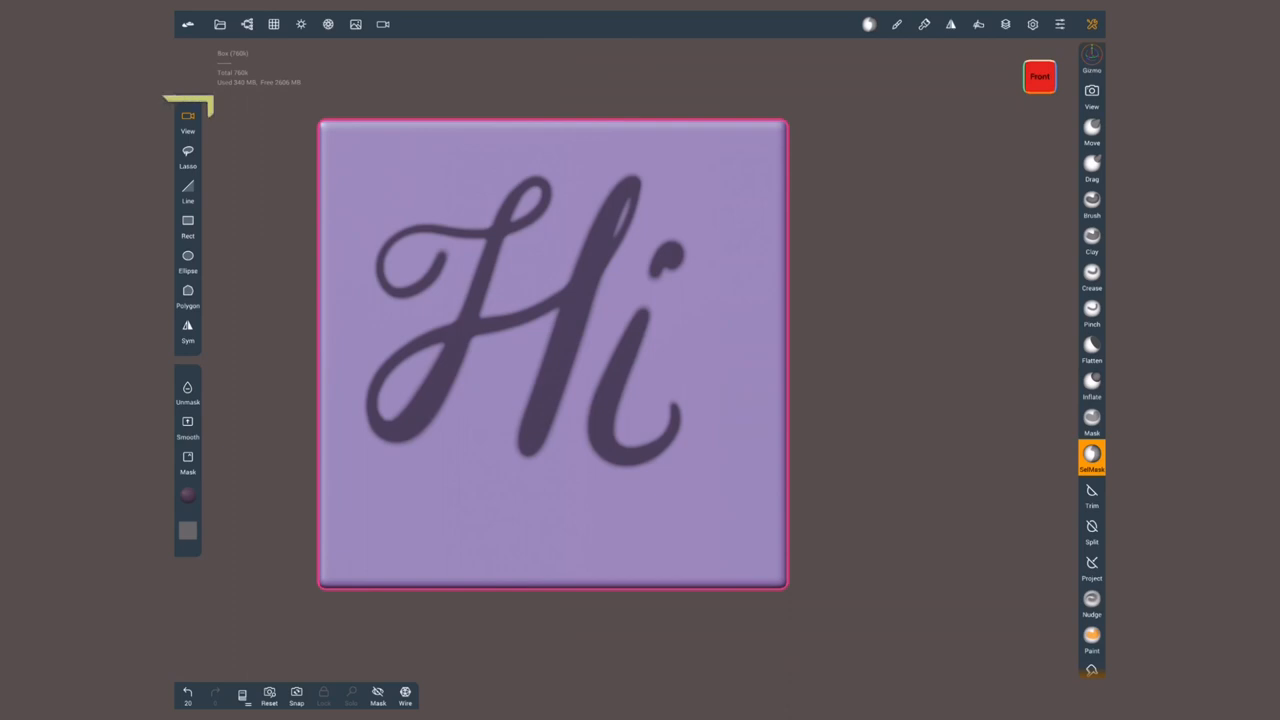
left_click(188, 120)
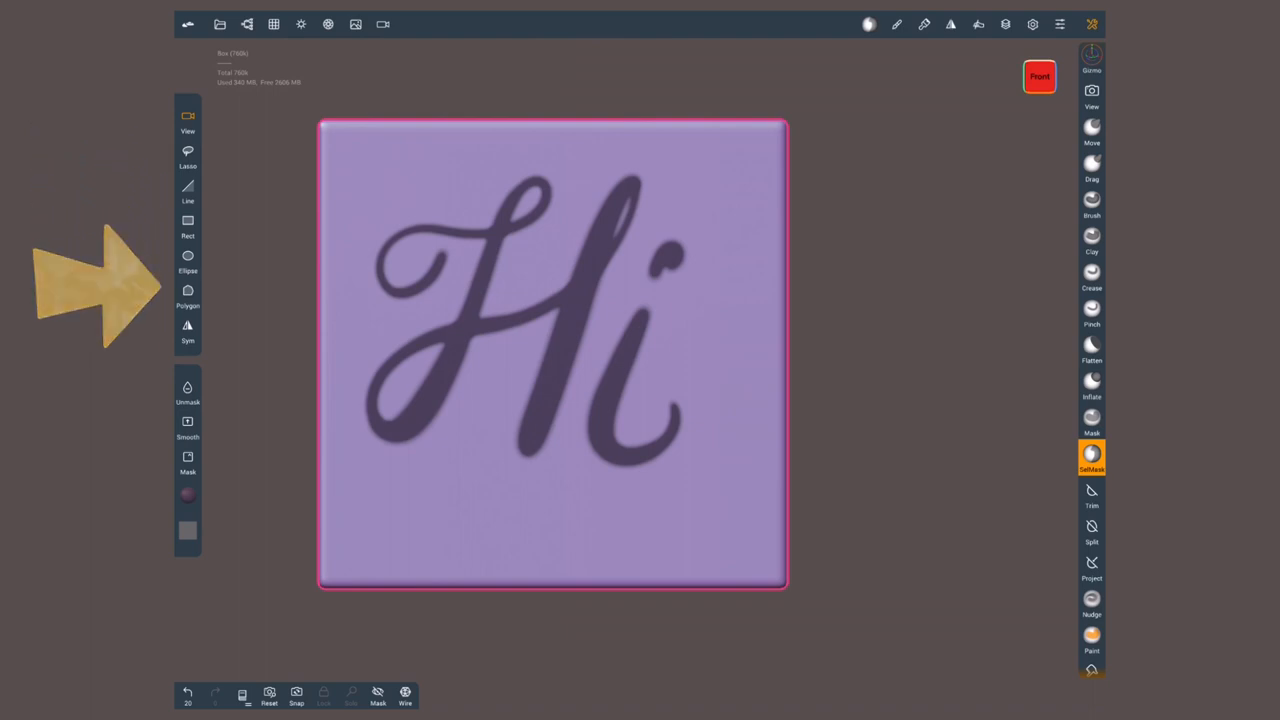
Lasso-mask the top-right corner, adjust the lazy rope stabilizer, then extend the mask down the right edge
left_click(188, 156)
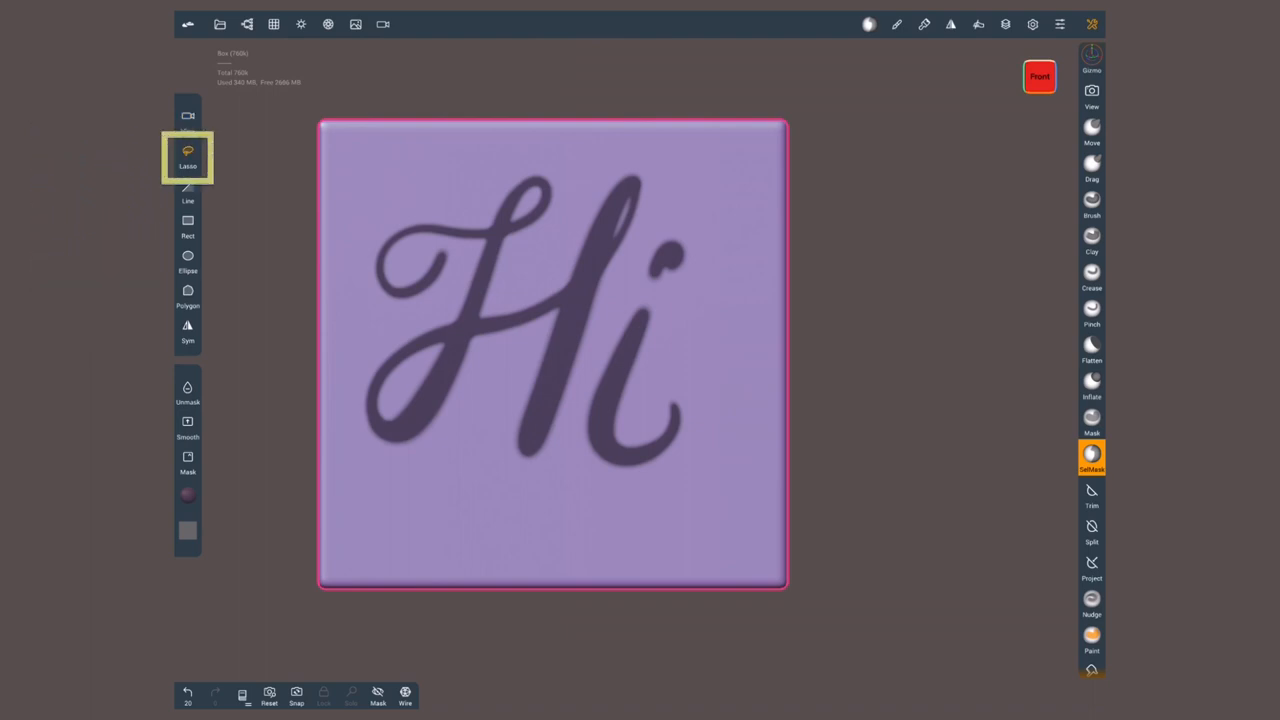
left_click_drag(736, 90, 744, 284)
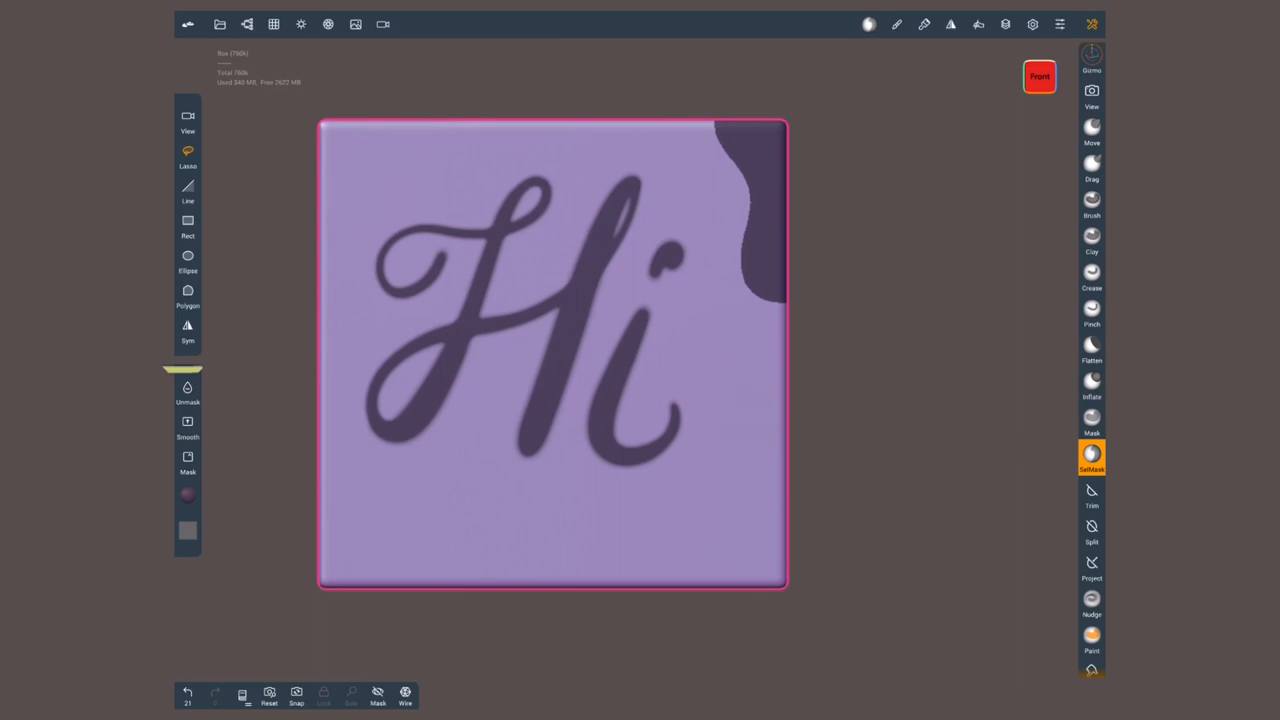
left_click(188, 390)
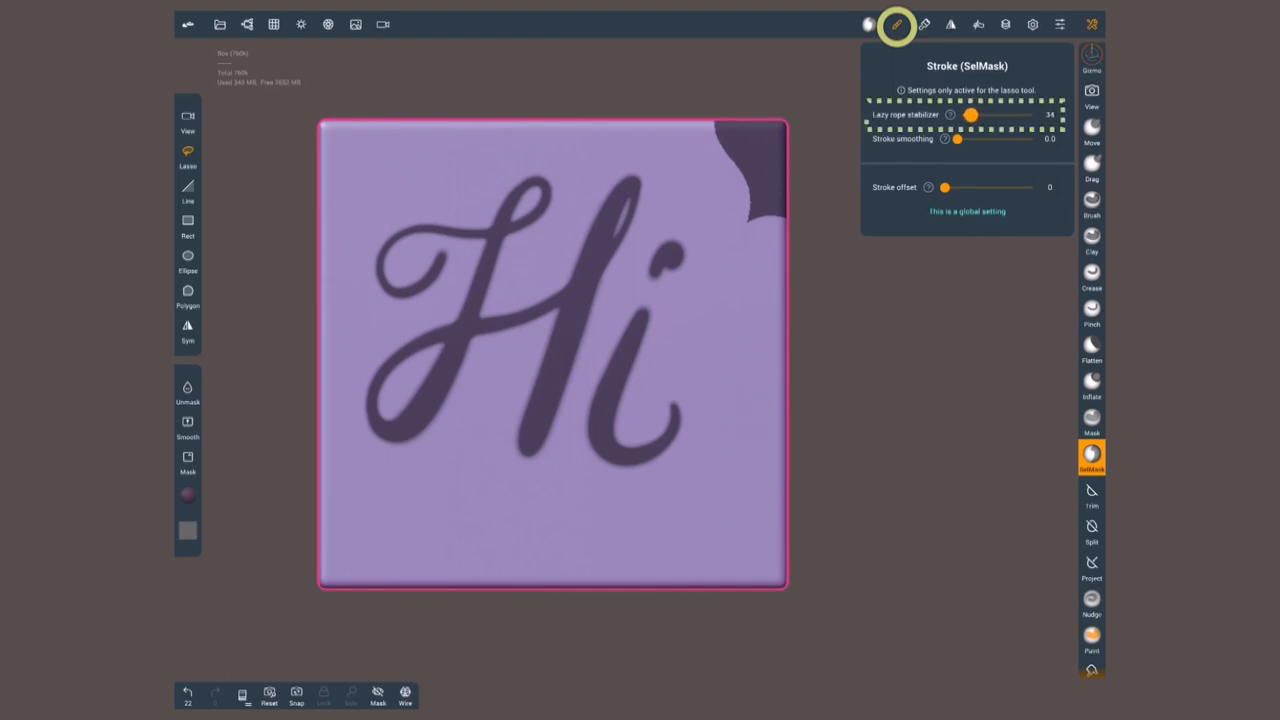
left_click_drag(772, 292, 648, 488)
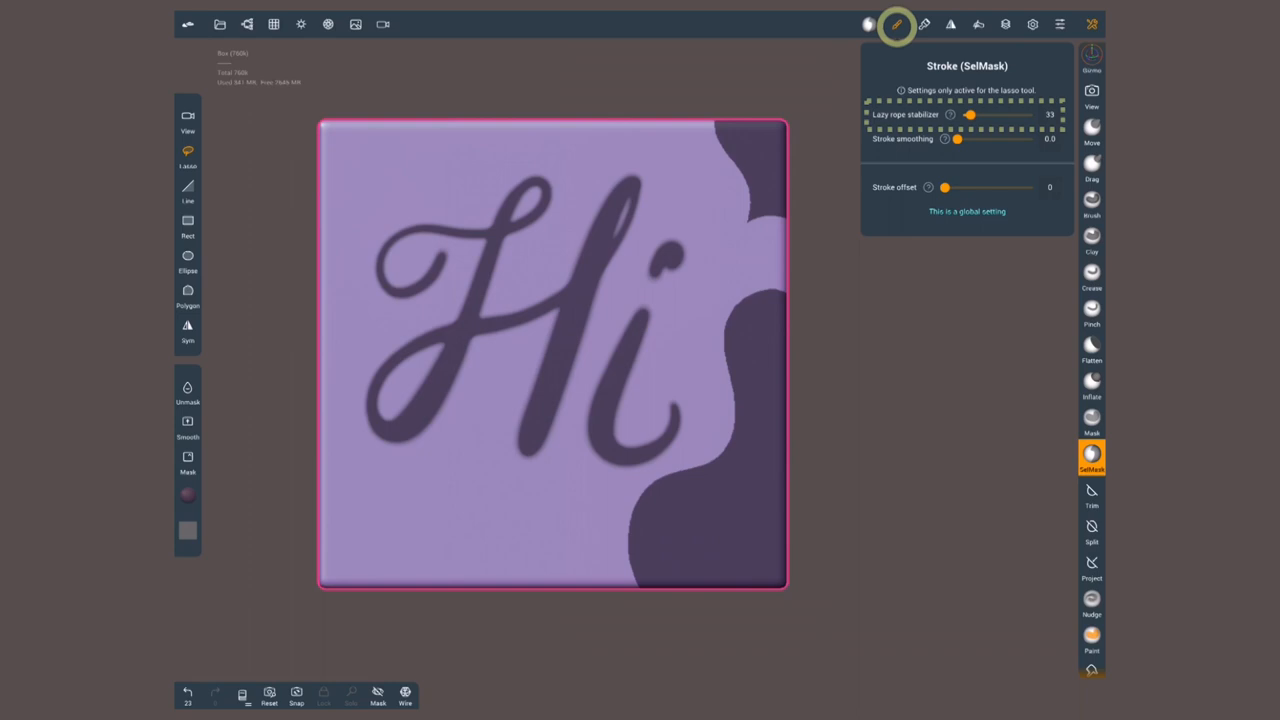
Clear all masking via the Mask menu so the plane is plain purple again
left_click(188, 190)
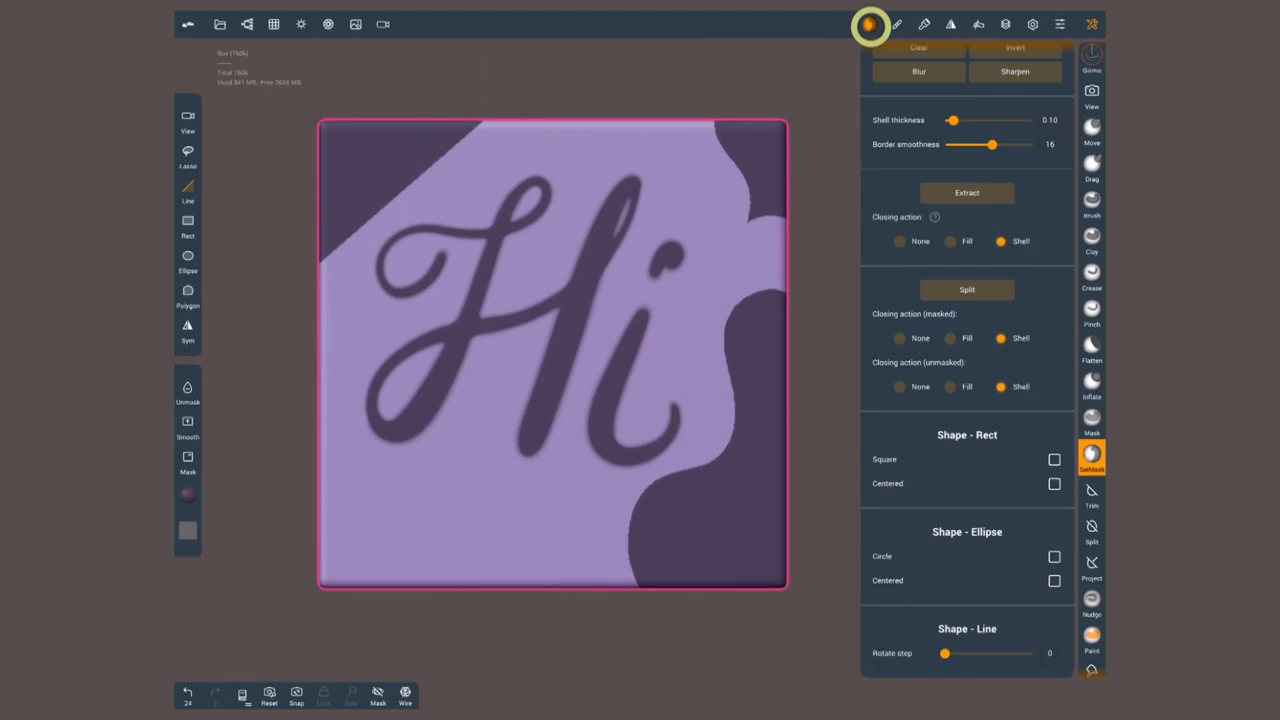
left_click_drag(944, 652, 1036, 652)
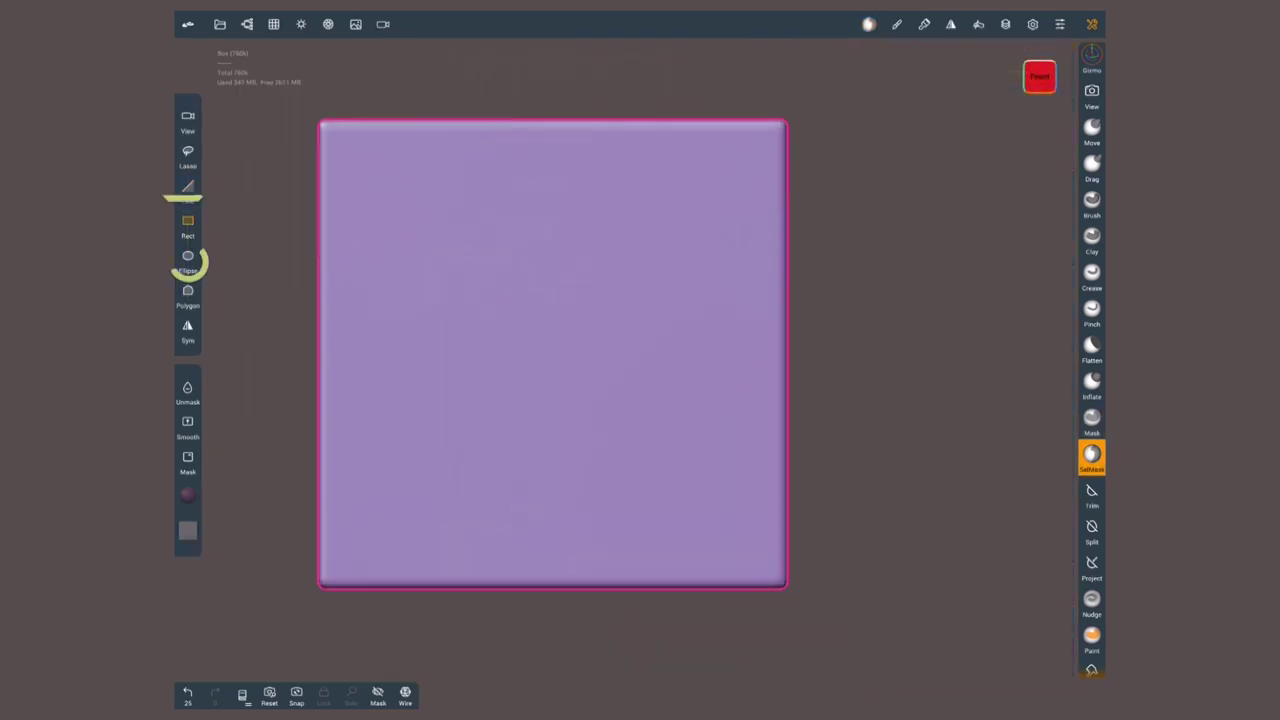
Choose a different mask shape and show the Settings (SelMask) panel with extract, split and shape options
left_click(188, 222)
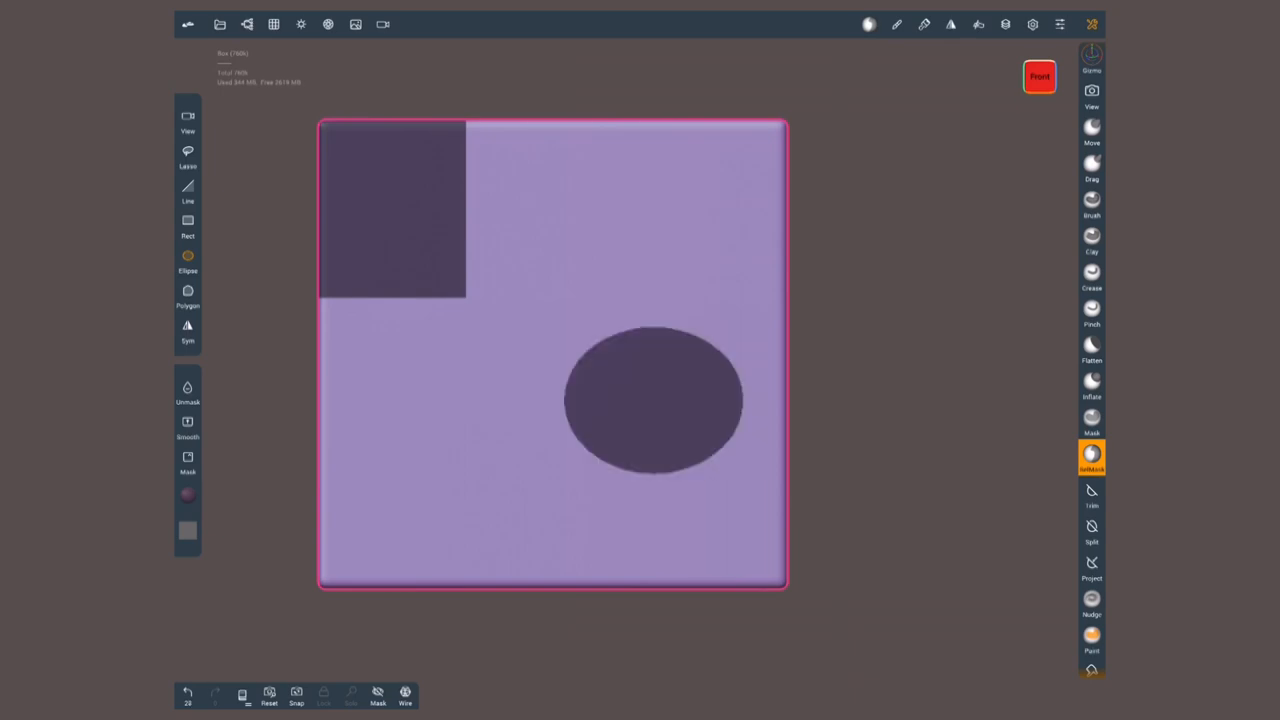
left_click(896, 24)
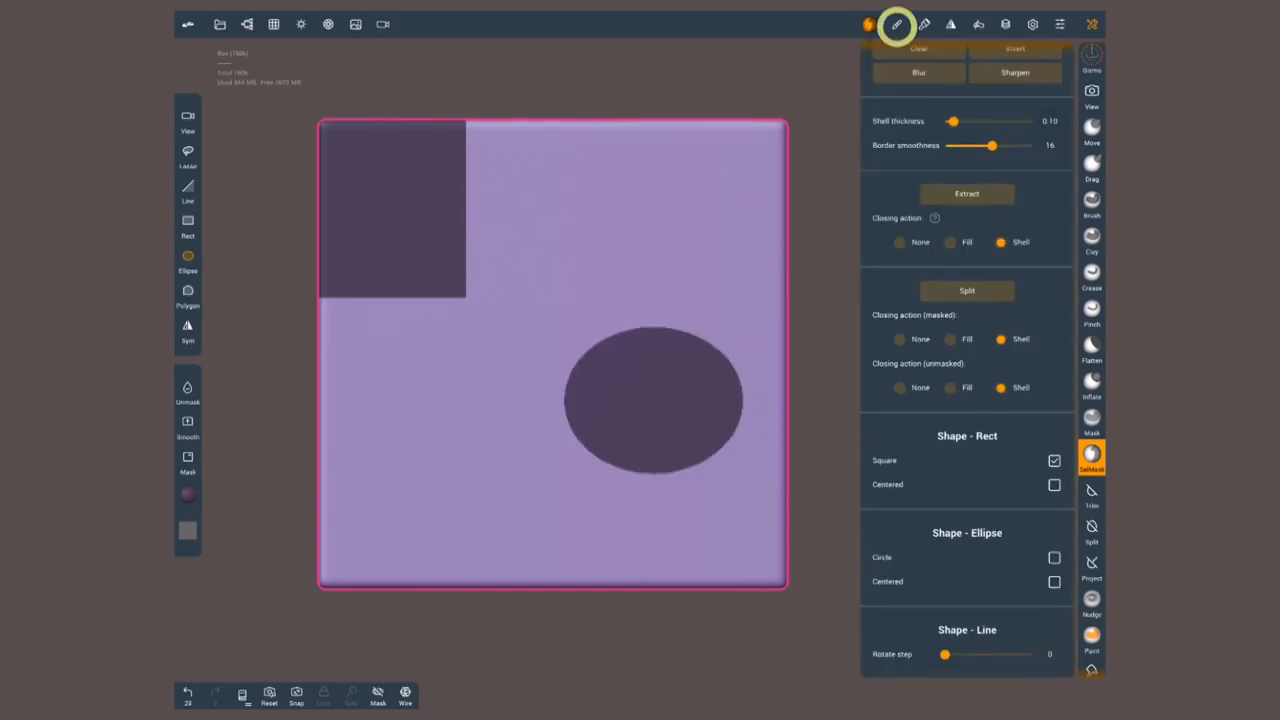
left_click(1054, 556)
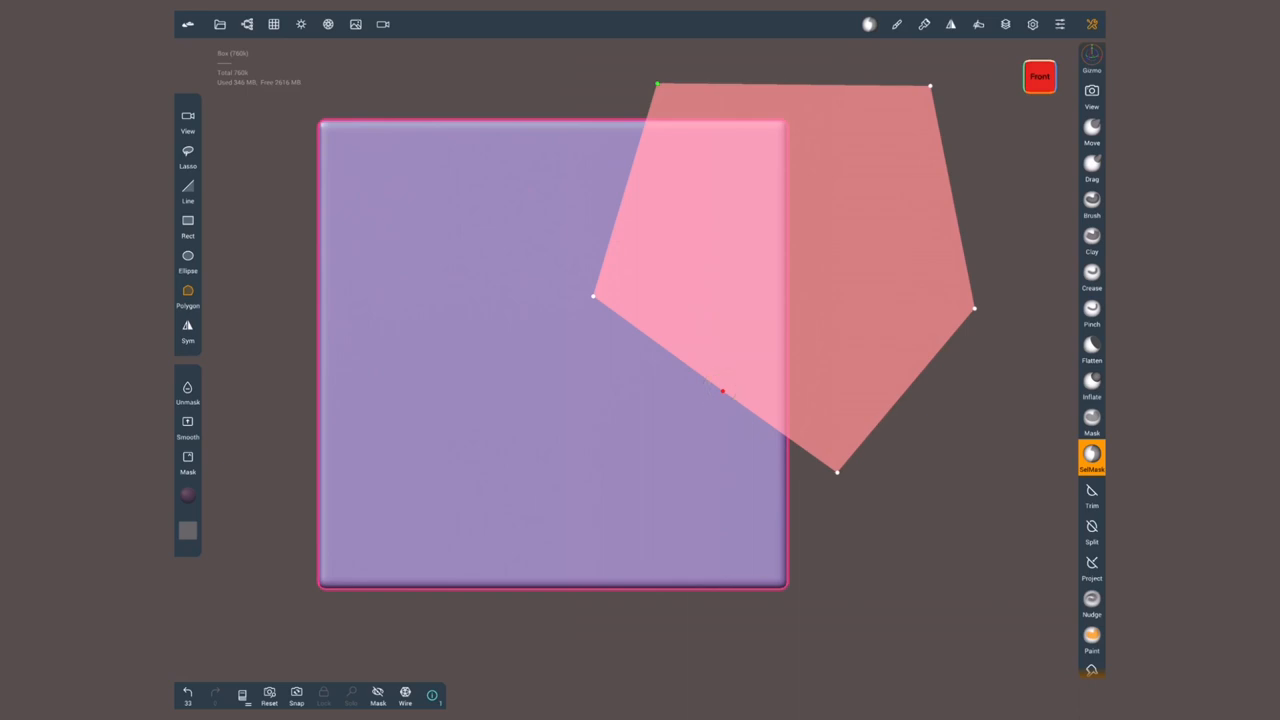
Outline a polygon over the plane's upper-right corner and apply it as a mask
left_click_drag(722, 390, 690, 516)
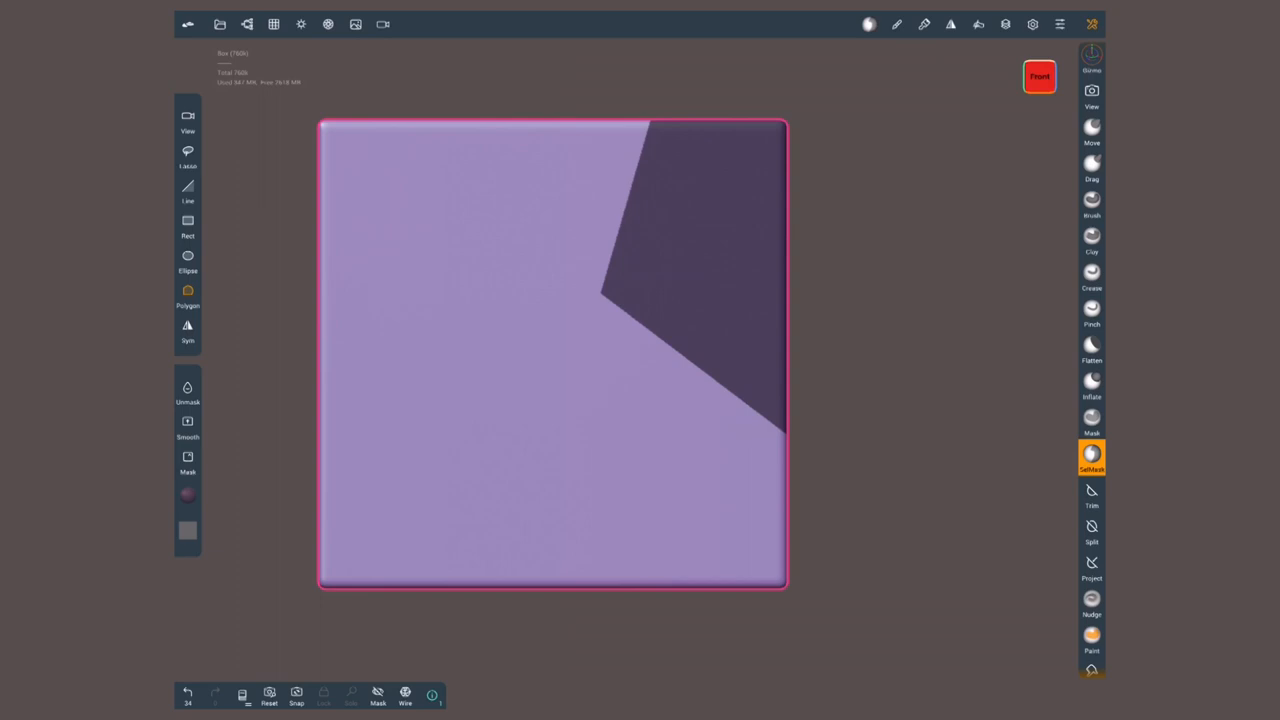
left_click(188, 692)
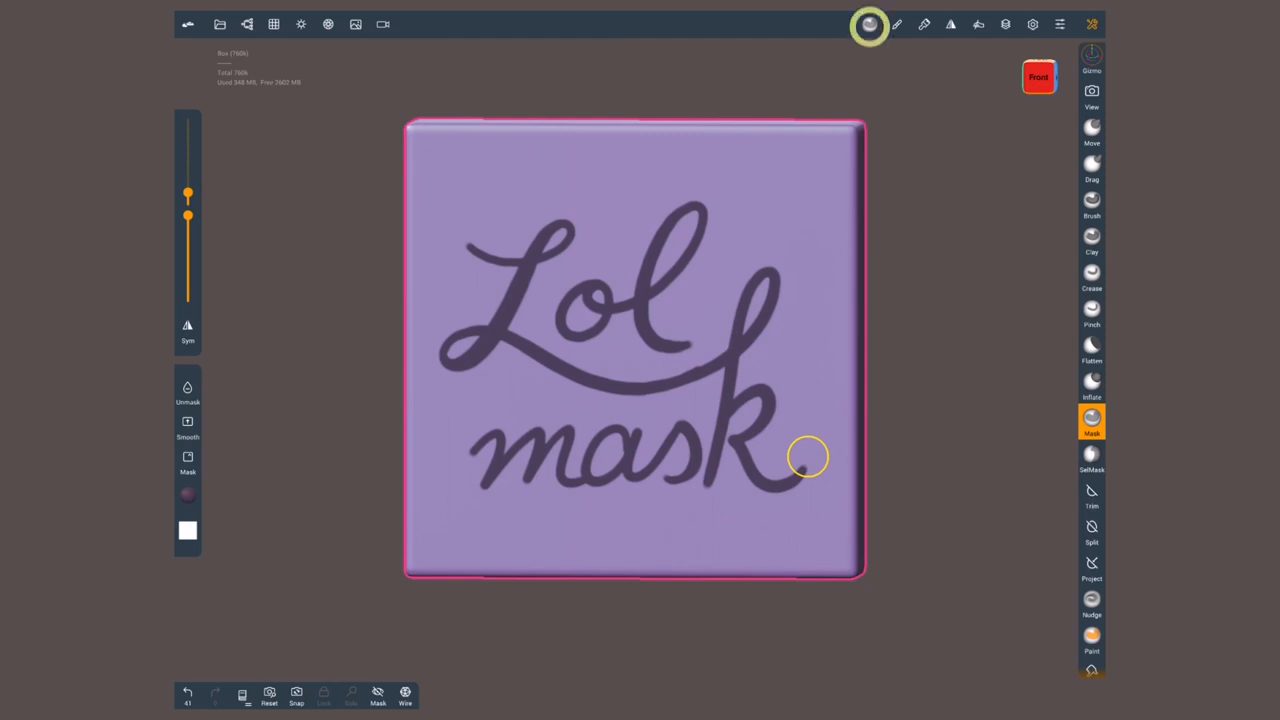
Briefly review the mask settings while the 'Lol mask' lettering stays painted on the plane
left_click(1092, 420)
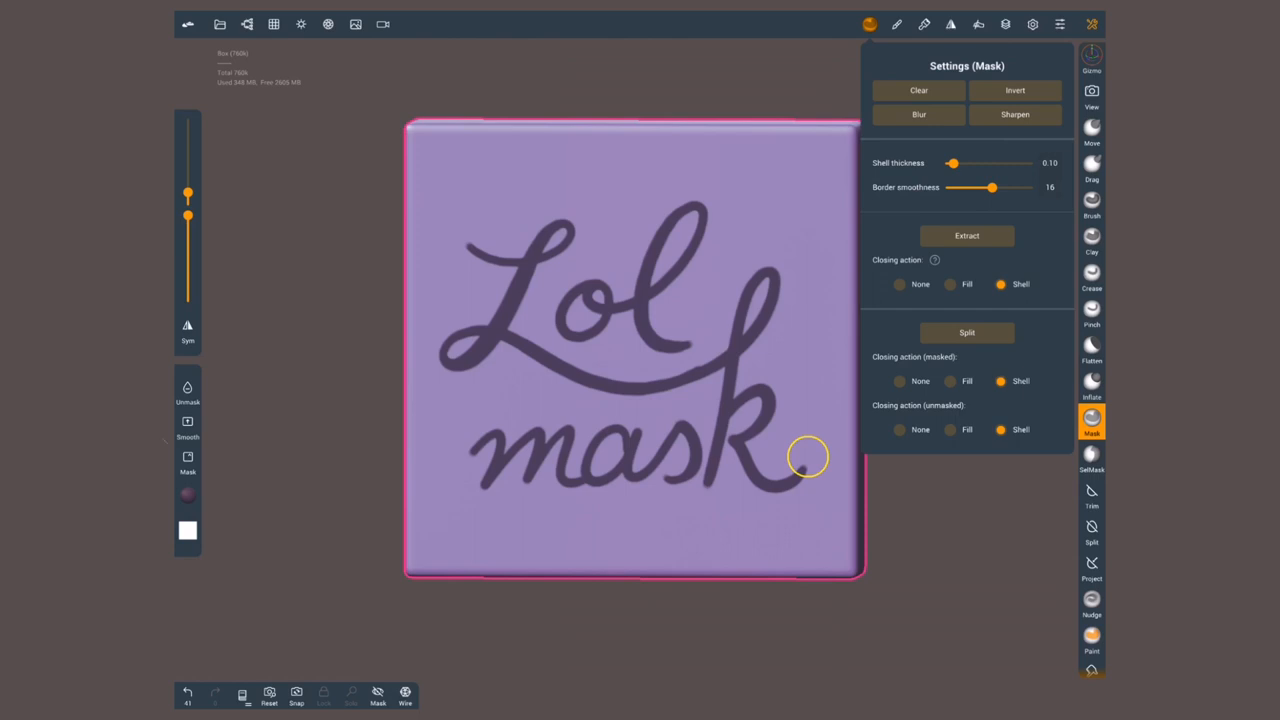
left_click(188, 464)
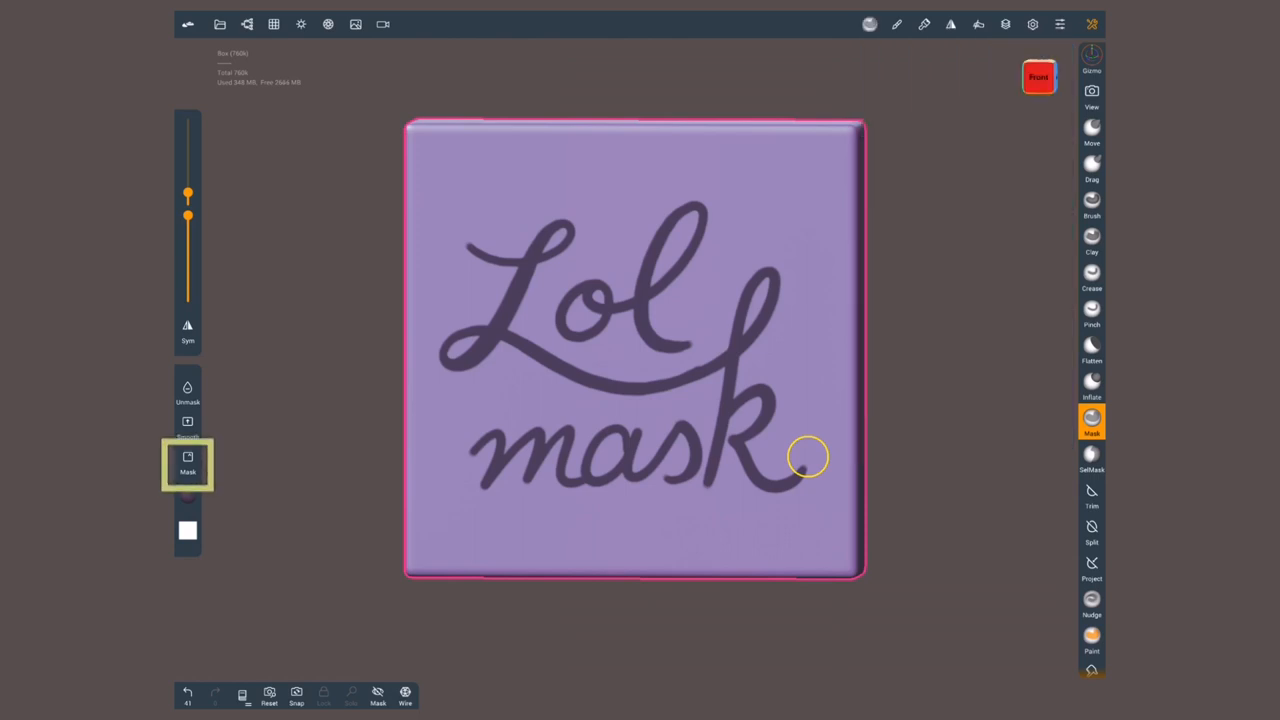
In Settings > Interface, toggle the Mask gesture option under Left buttons
left_click(1060, 24)
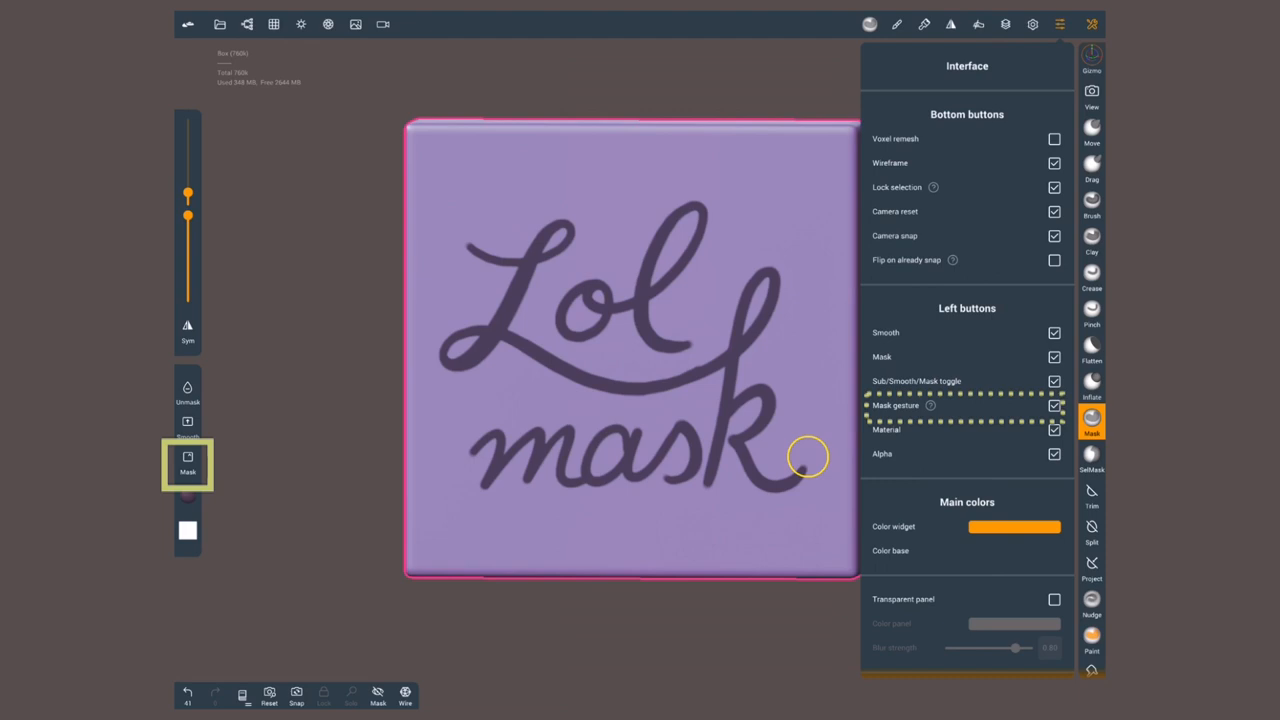
left_click(1060, 24)
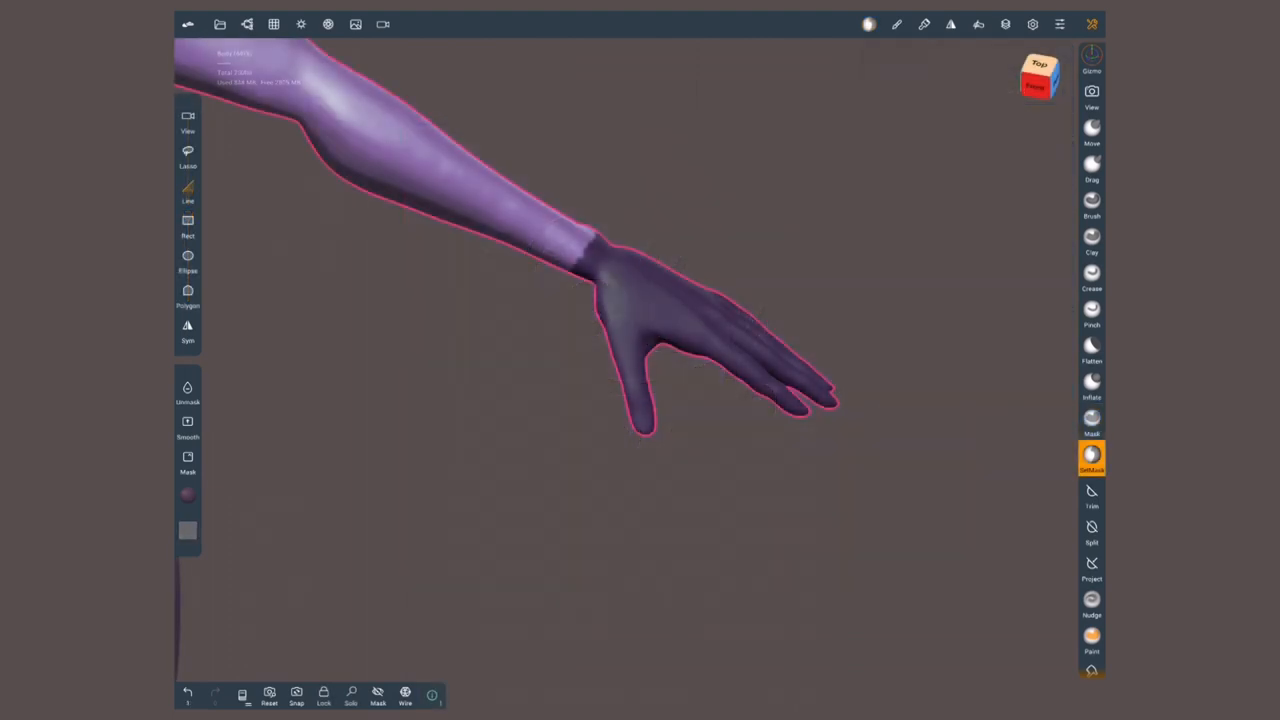
Extract the masked hand as a new filled mesh from the SelMask settings
left_click(1092, 456)
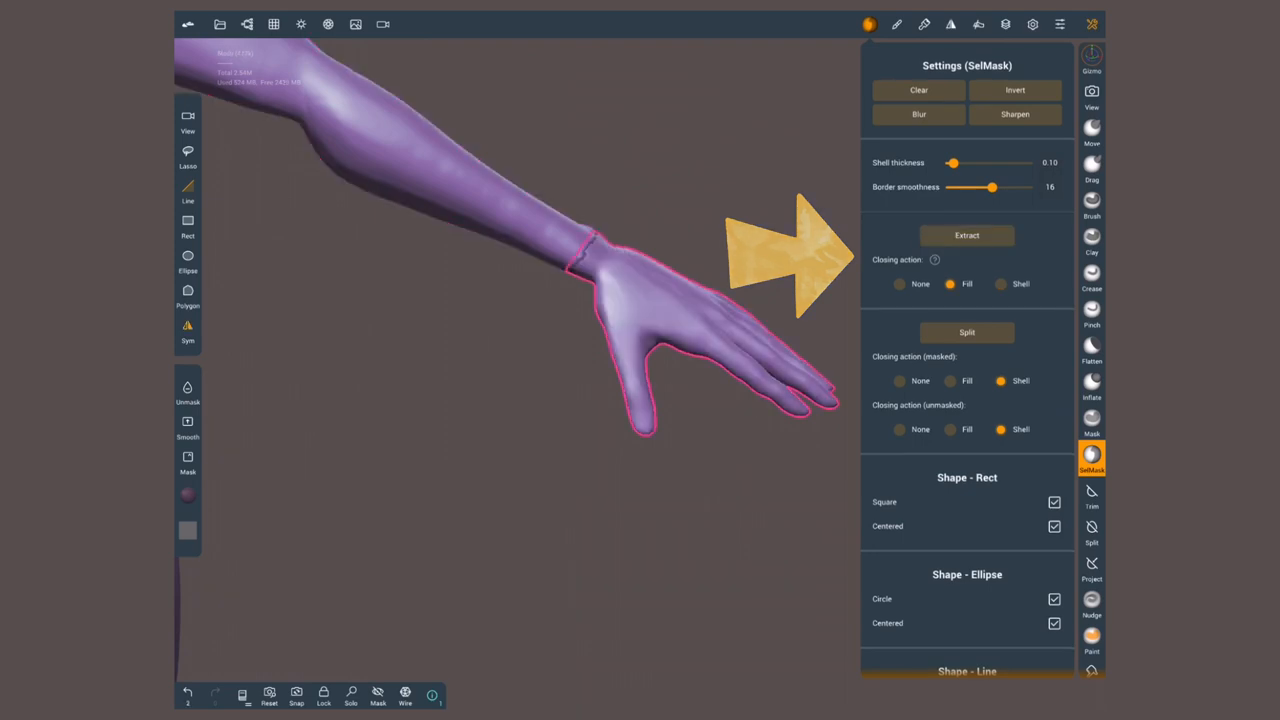
left_click(1092, 620)
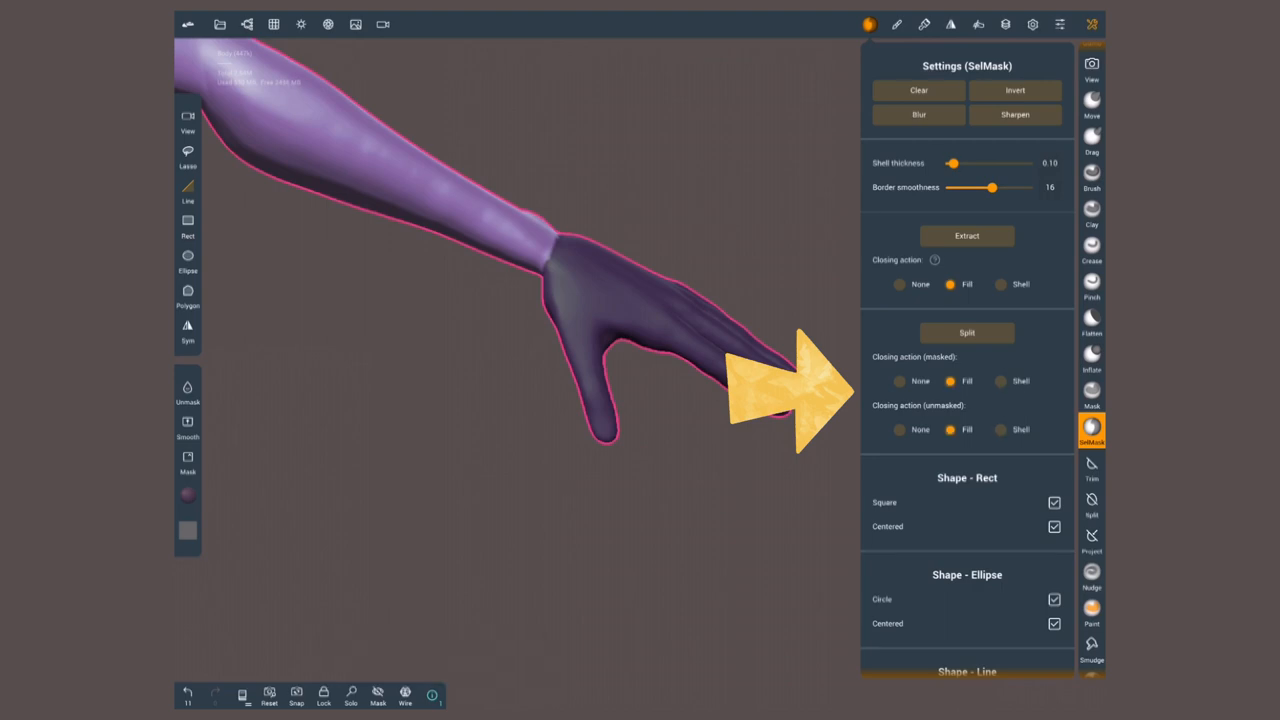
Trial-split at the wrist, then set masked closing to None and unmasked to Fill
left_click(966, 332)
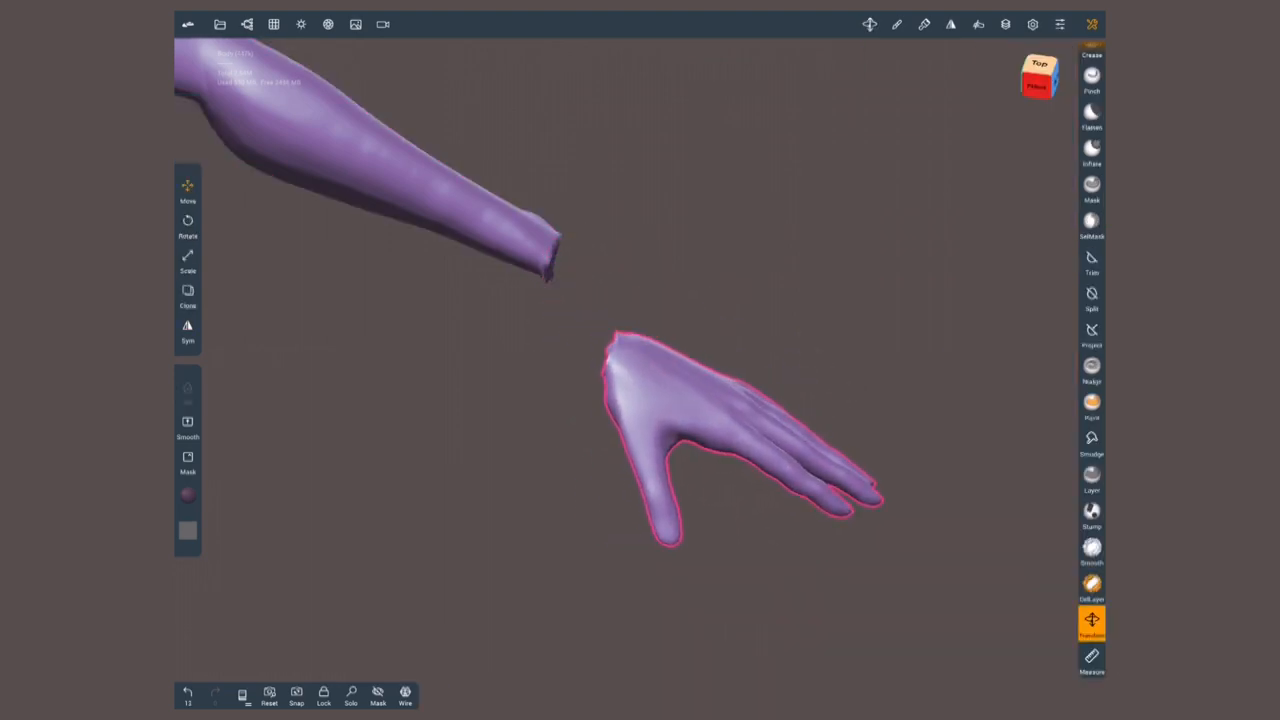
left_click(1092, 308)
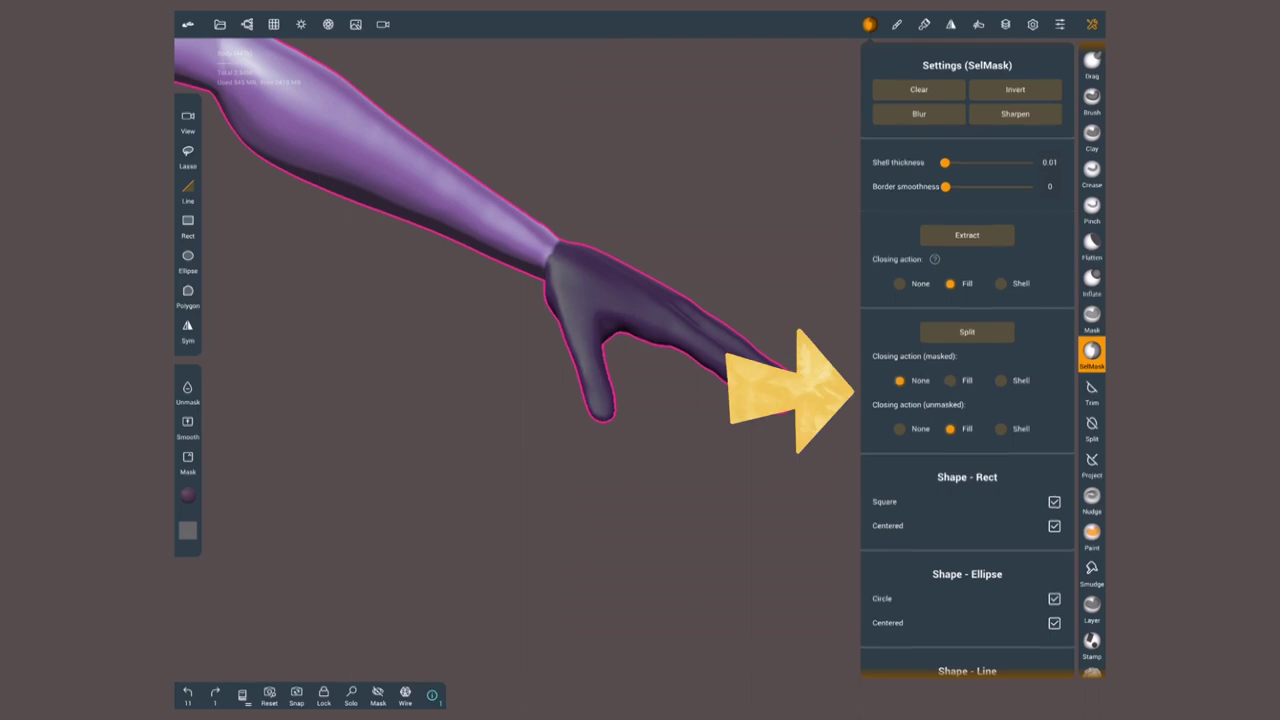
Split the hand off at the wrist and switch to Transform to check it
left_click(1092, 656)
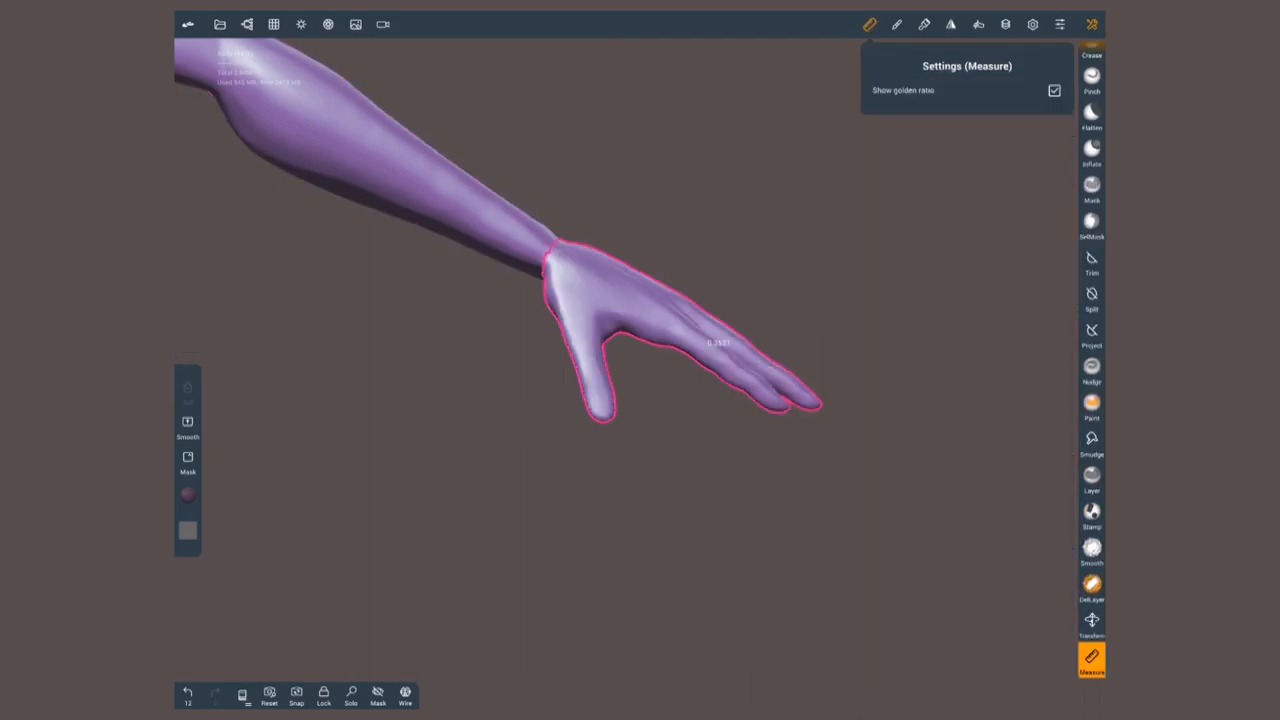
left_click(1092, 620)
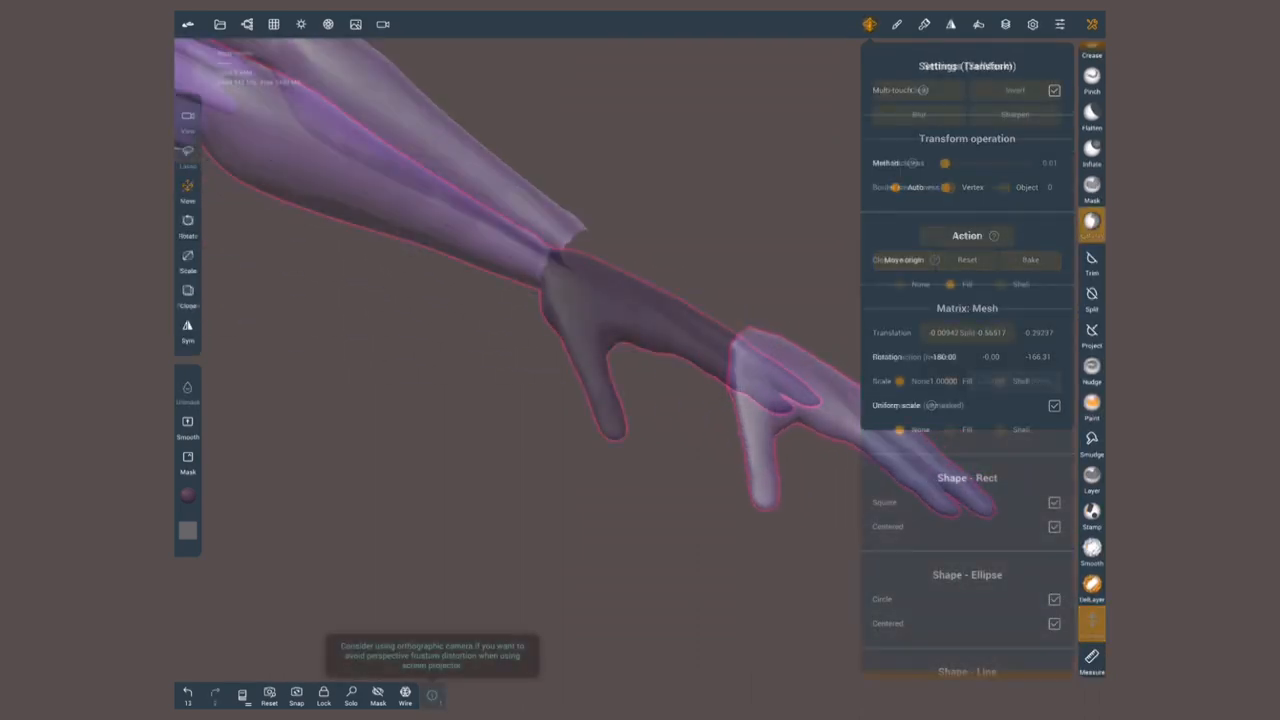
left_click(1092, 224)
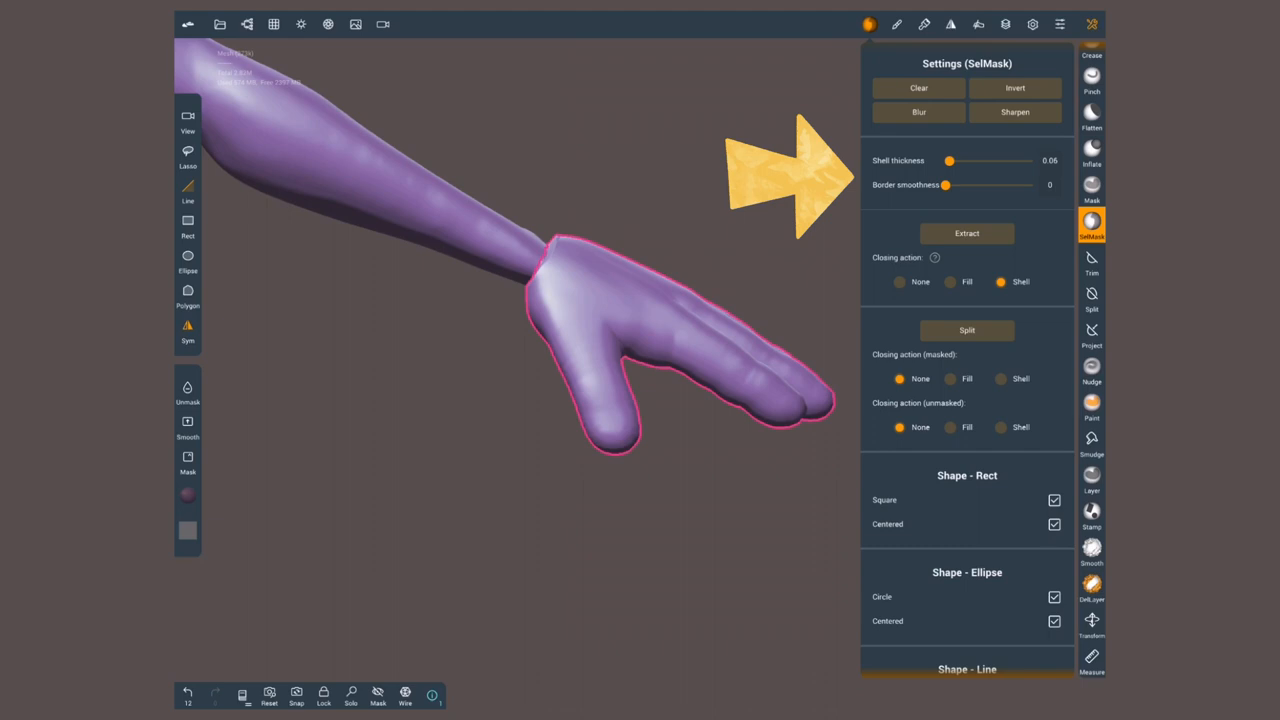
left_click(1092, 620)
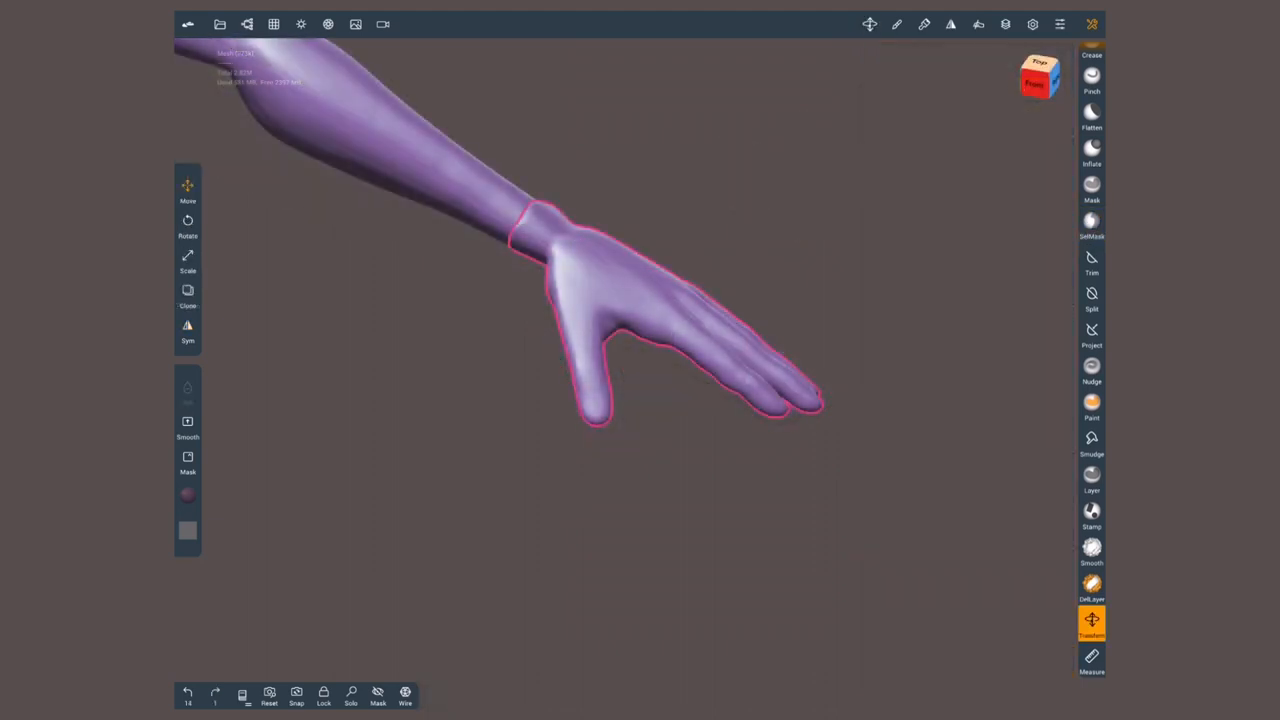